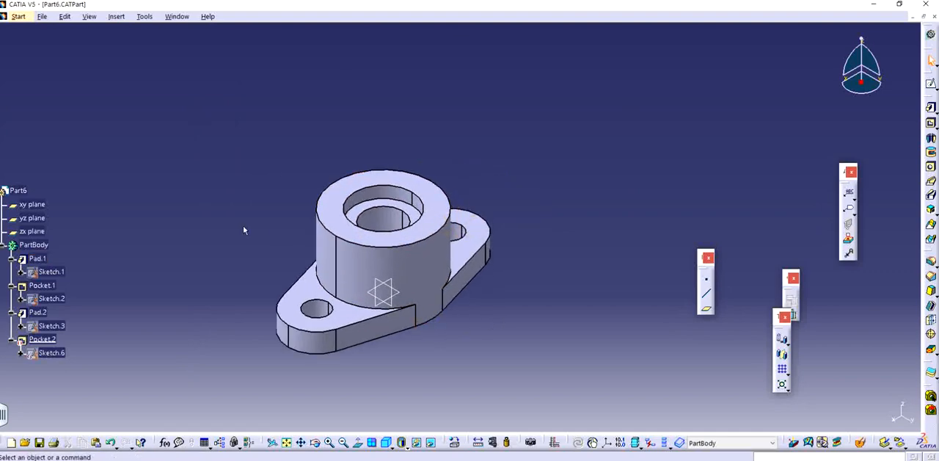
Step: Select Pocket.2 and rotate the part to view its radial cross hole
{"action": "left_click", "coordinate": [41, 338]}
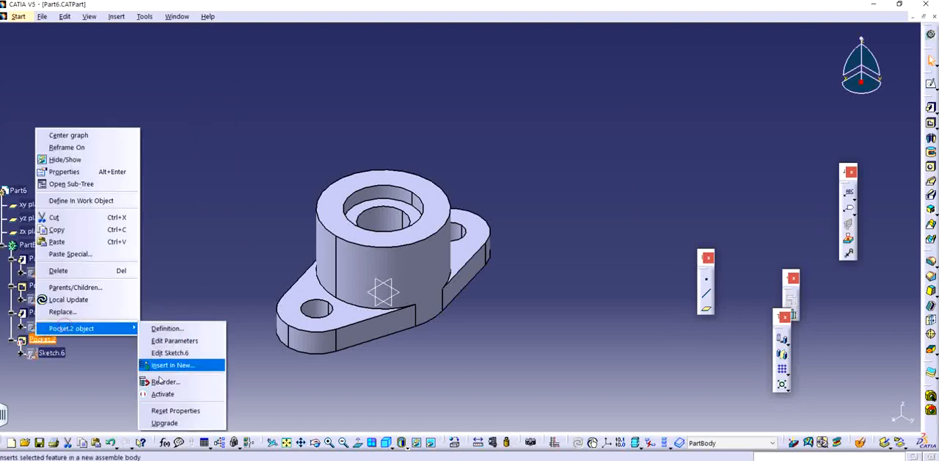
{"action": "left_click", "coordinate": [161, 393]}
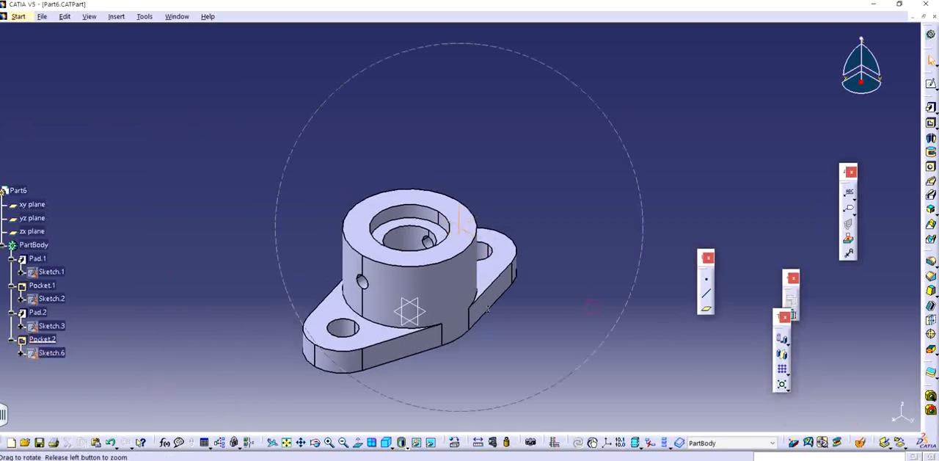
{"action": "left_click_drag", "start_coordinate": [411, 308], "coordinate": [381, 301]}
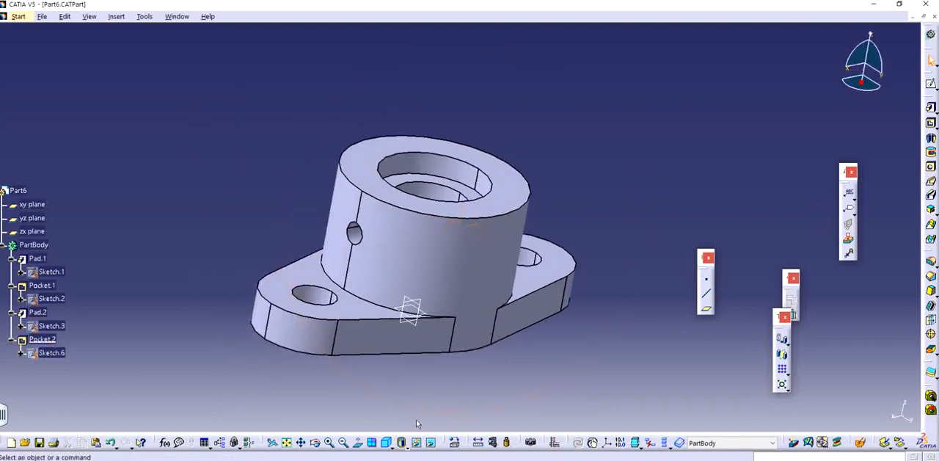
{"action": "mouse_move", "coordinate": [603, 362]}
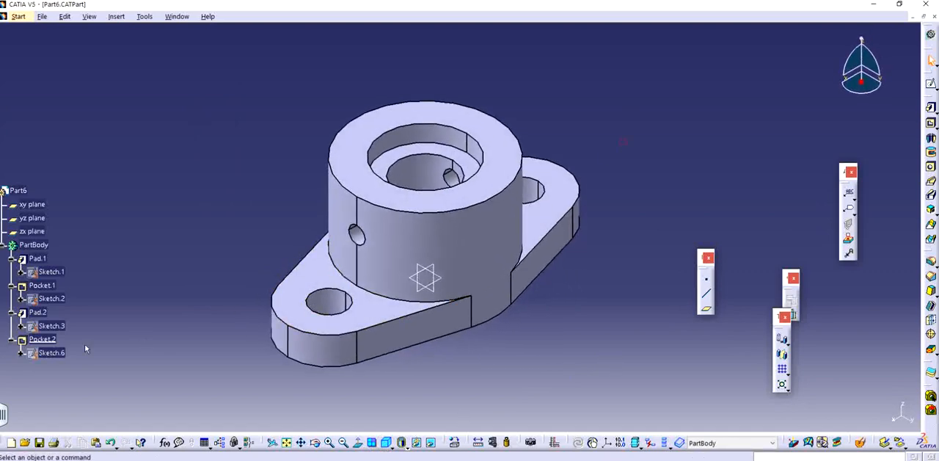
Step: Deactivate Pocket.2 so the boss is left without the radial cross hole
{"action": "right_click", "coordinate": [42, 338]}
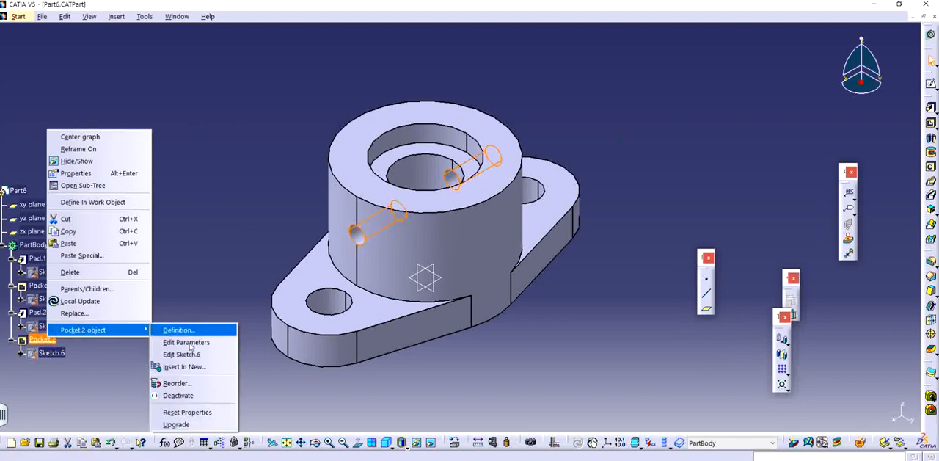
{"action": "left_click", "coordinate": [179, 395]}
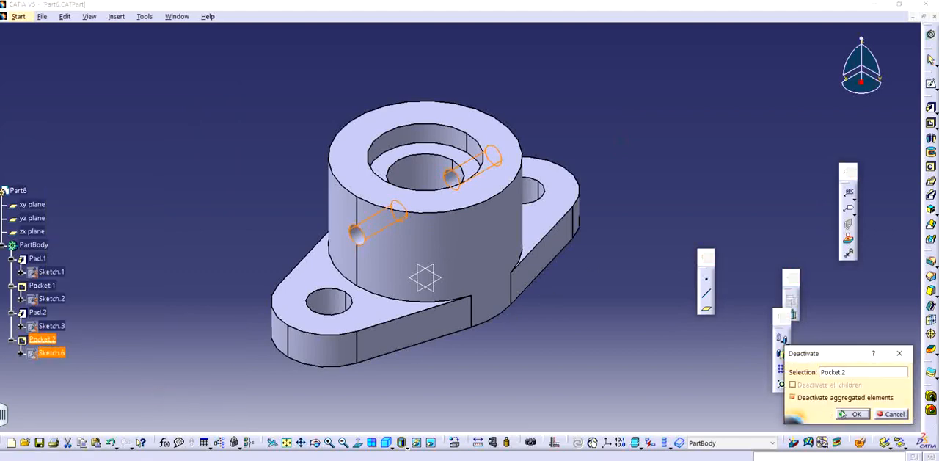
{"action": "left_click", "coordinate": [853, 414]}
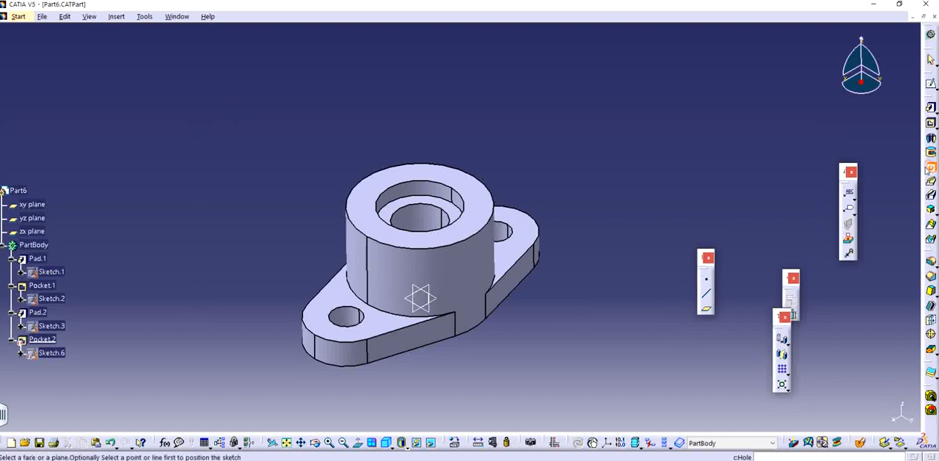
Step: Create a 6 mm Up To Last hole on the boss face, positioned in its sketch
{"action": "left_click", "coordinate": [37, 258]}
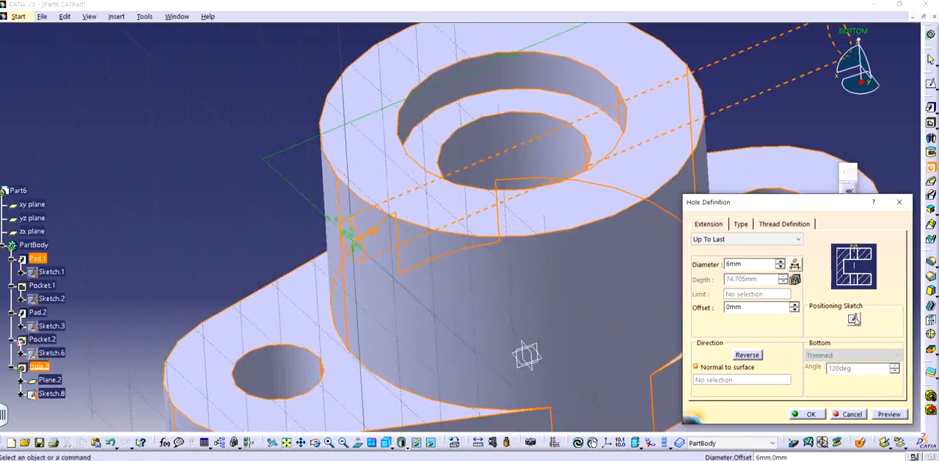
{"action": "left_click", "coordinate": [854, 318]}
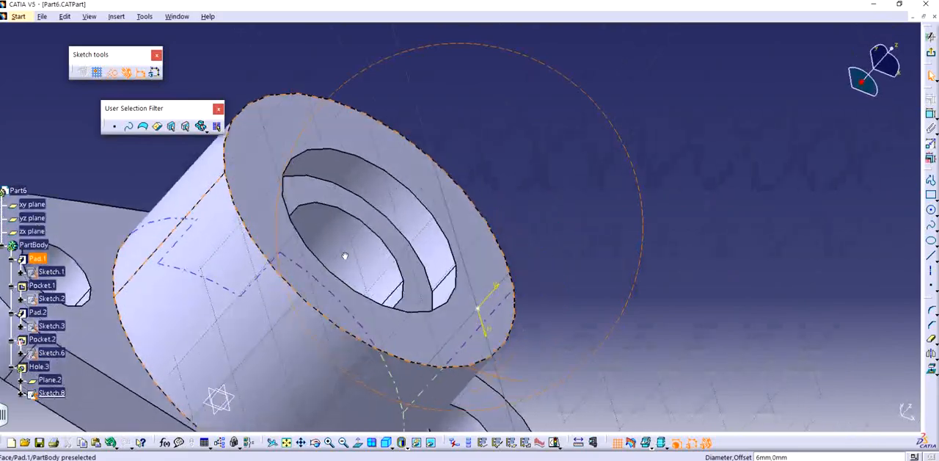
{"action": "left_click_drag", "start_coordinate": [344, 257], "coordinate": [316, 132]}
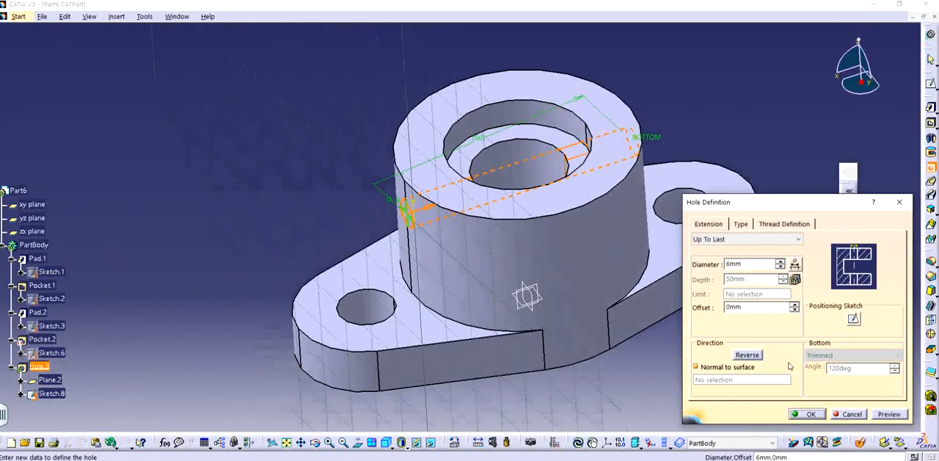
{"action": "left_click", "coordinate": [810, 414]}
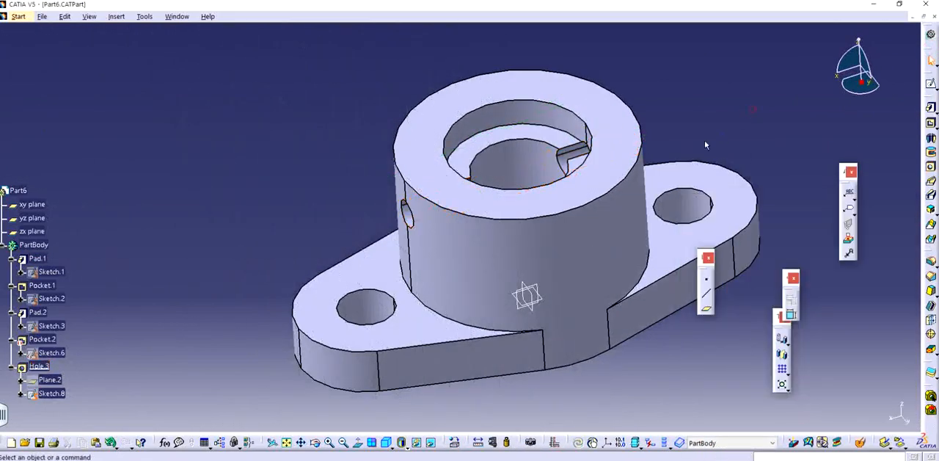
Step: Inspect the new hole, then reactivate Sketch.6 of the old pocket for comparison
{"action": "left_click_drag", "start_coordinate": [704, 147], "coordinate": [601, 198]}
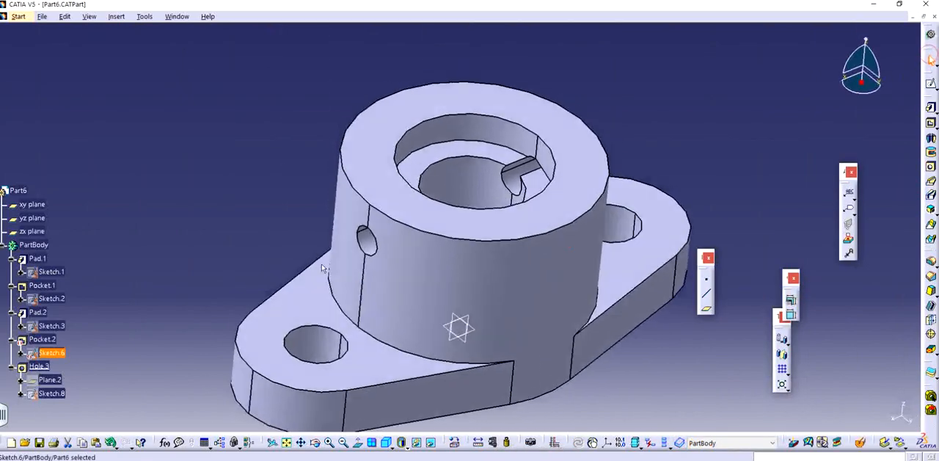
{"action": "right_click", "coordinate": [52, 352]}
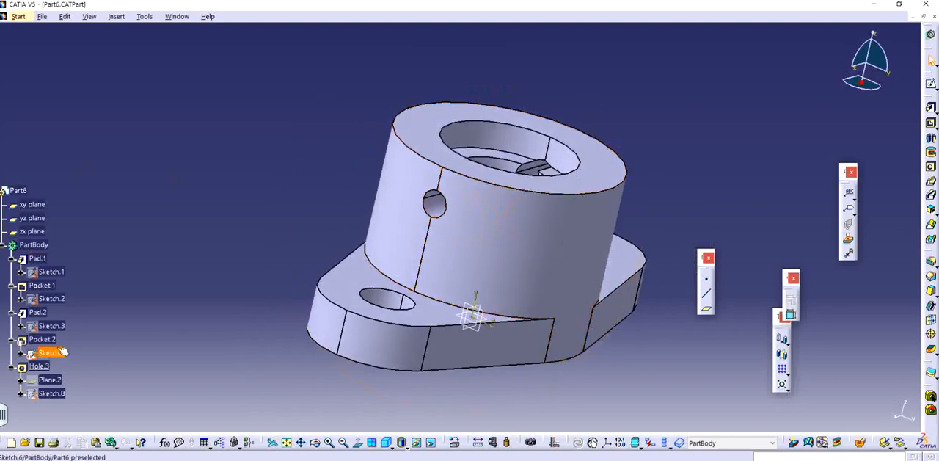
{"action": "right_click", "coordinate": [50, 353]}
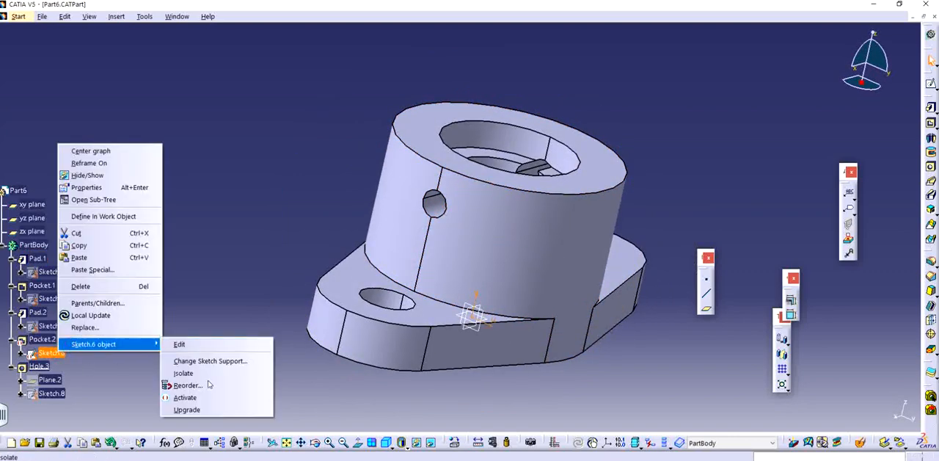
{"action": "left_click", "coordinate": [185, 396]}
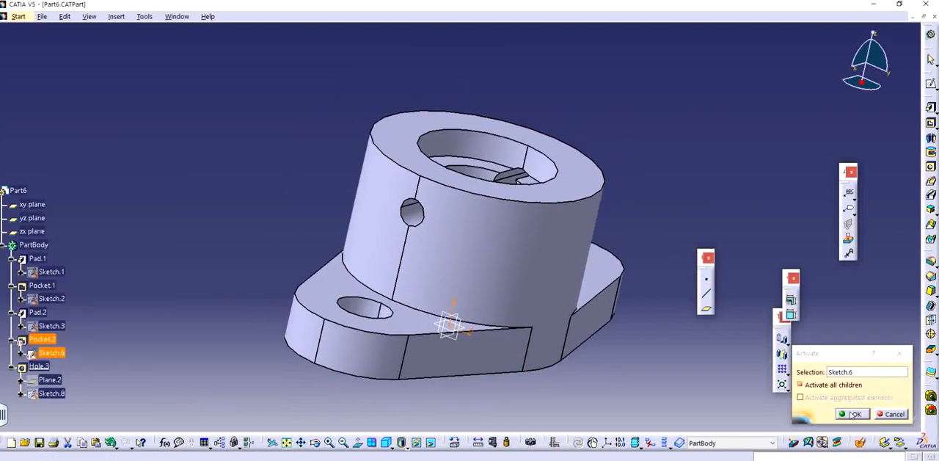
{"action": "left_click", "coordinate": [853, 414]}
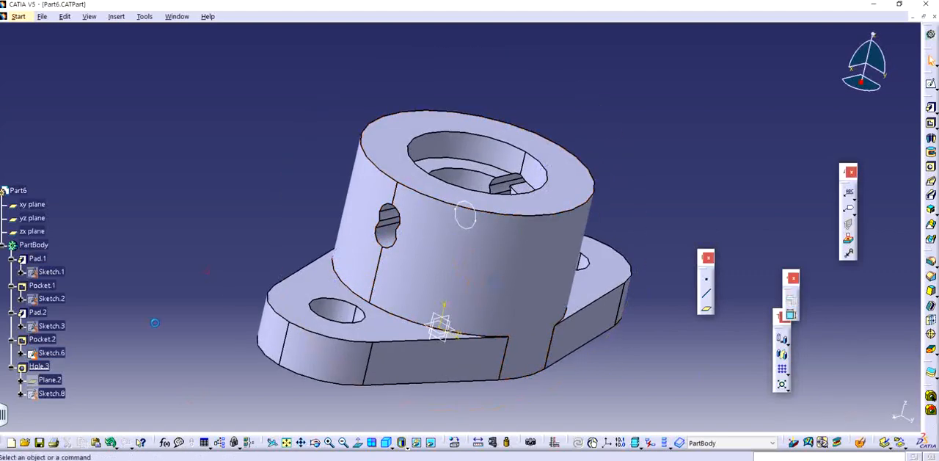
Step: Choose an action from the Hole feature's object submenu
{"action": "right_click", "coordinate": [41, 339]}
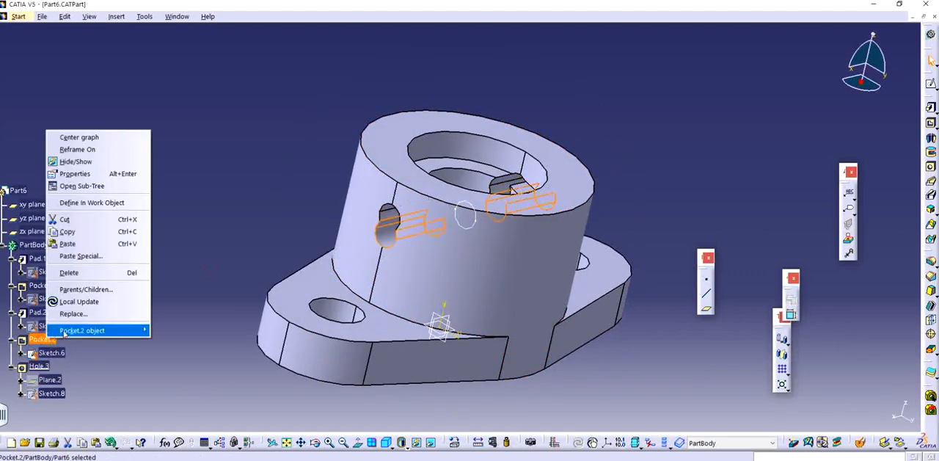
{"action": "left_click", "coordinate": [81, 328]}
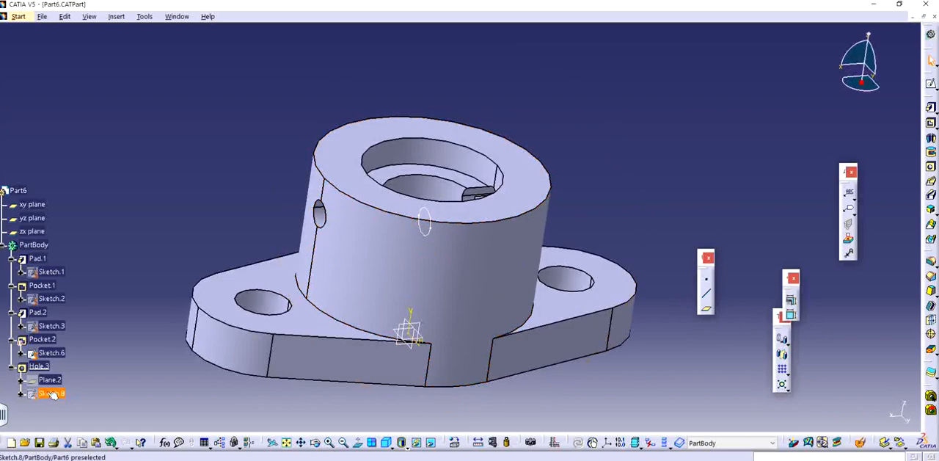
Step: Constrain the hole centre concentric with the circle in its positioning sketch
{"action": "double_click", "coordinate": [52, 393]}
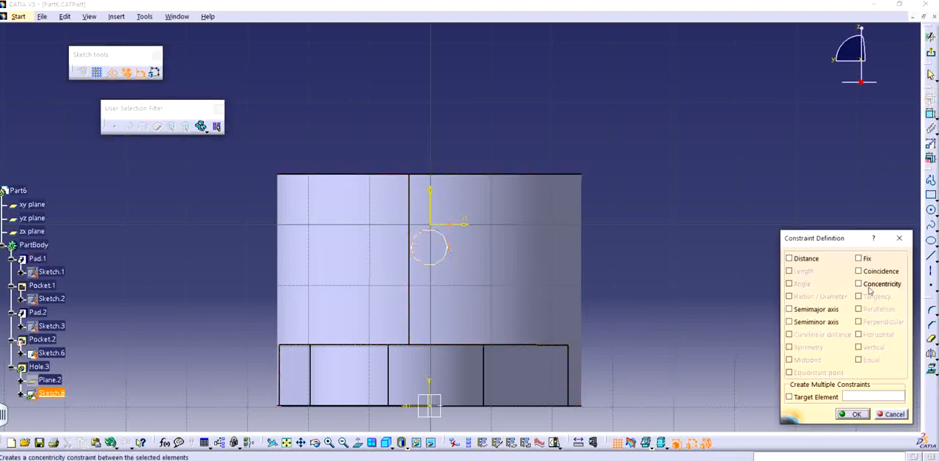
{"action": "left_click", "coordinate": [858, 285]}
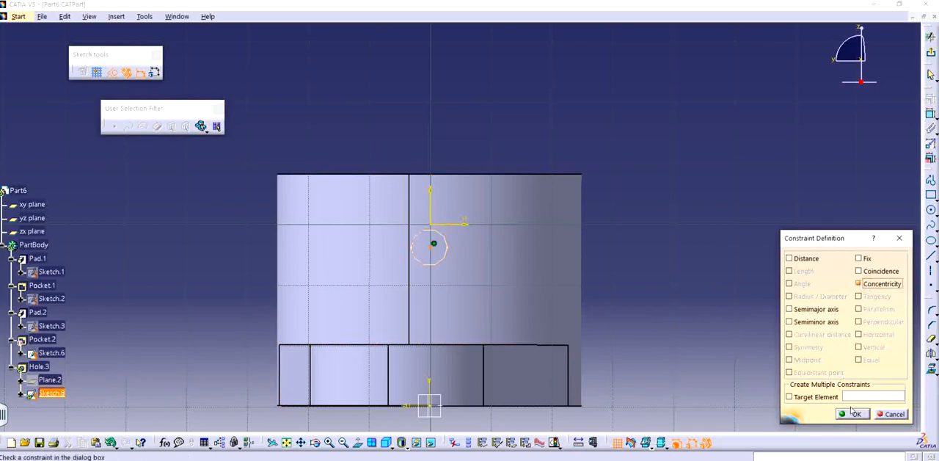
{"action": "left_click", "coordinate": [853, 414]}
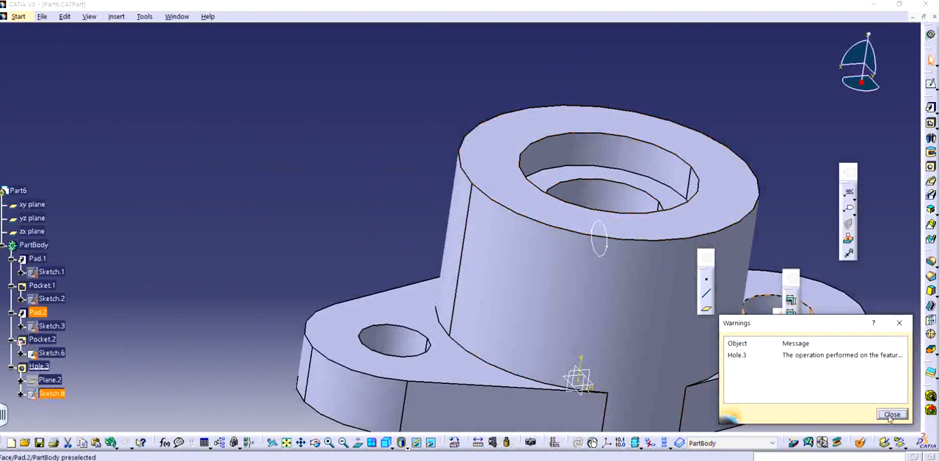
Step: Dismiss the warning and add Hole.4, 6 mm Up To Last, on the boss side
{"action": "left_click", "coordinate": [892, 414]}
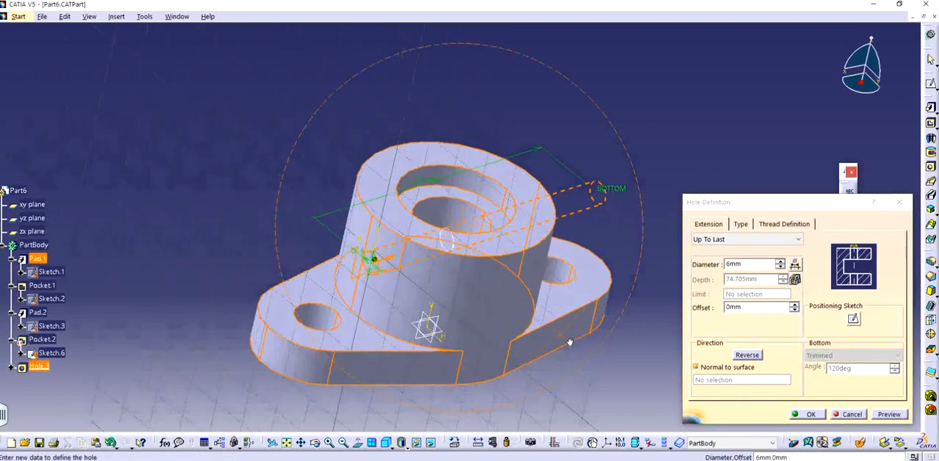
{"action": "left_click_drag", "start_coordinate": [569, 340], "coordinate": [379, 267]}
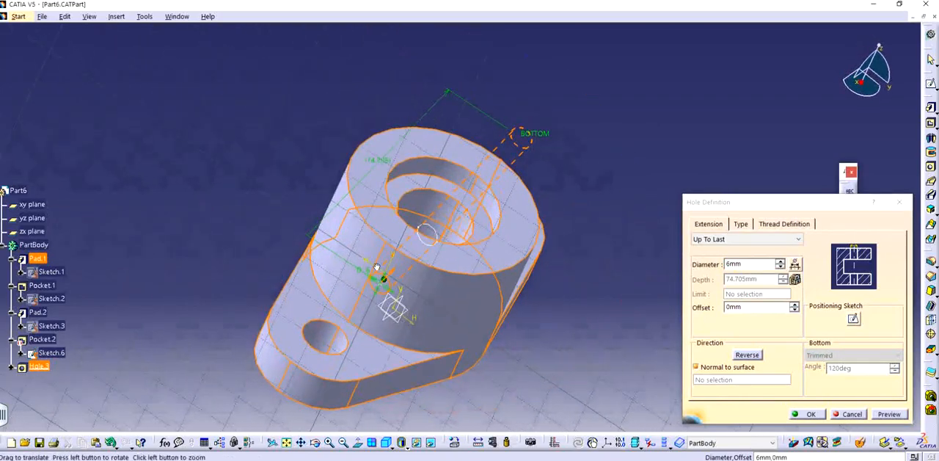
{"action": "left_click_drag", "start_coordinate": [376, 267], "coordinate": [361, 220]}
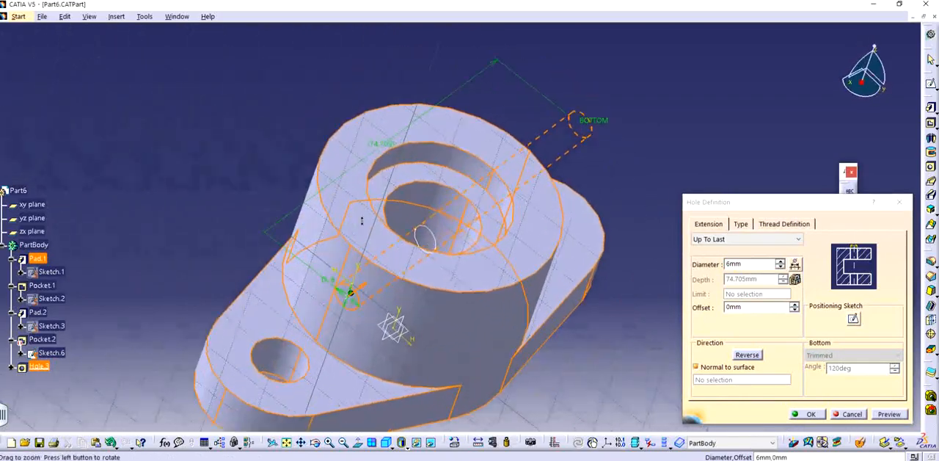
{"action": "left_click_drag", "start_coordinate": [360, 220], "coordinate": [389, 296]}
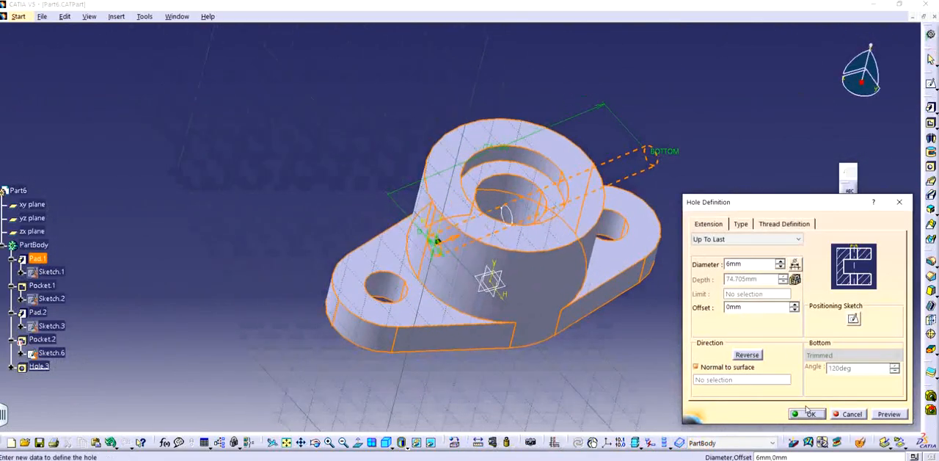
{"action": "left_click", "coordinate": [810, 414]}
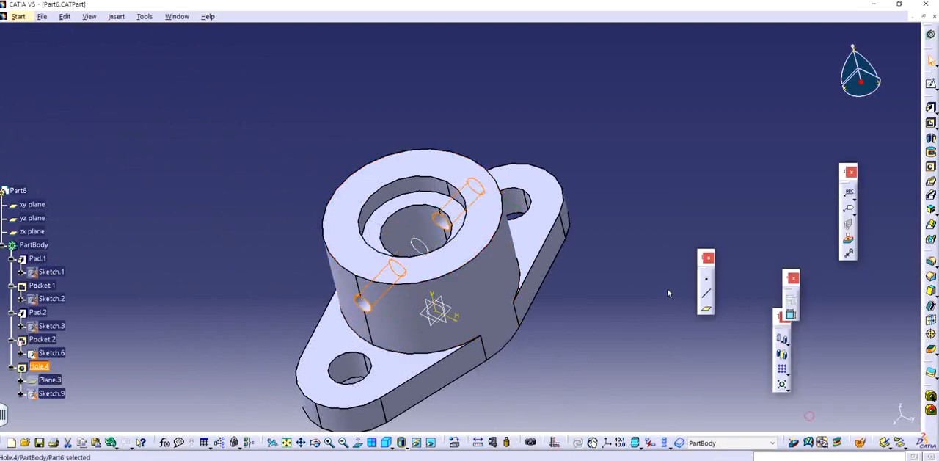
Step: Make Hole.4's centre concentric with the boss in its positioning sketch
{"action": "left_click_drag", "start_coordinate": [668, 294], "coordinate": [555, 188]}
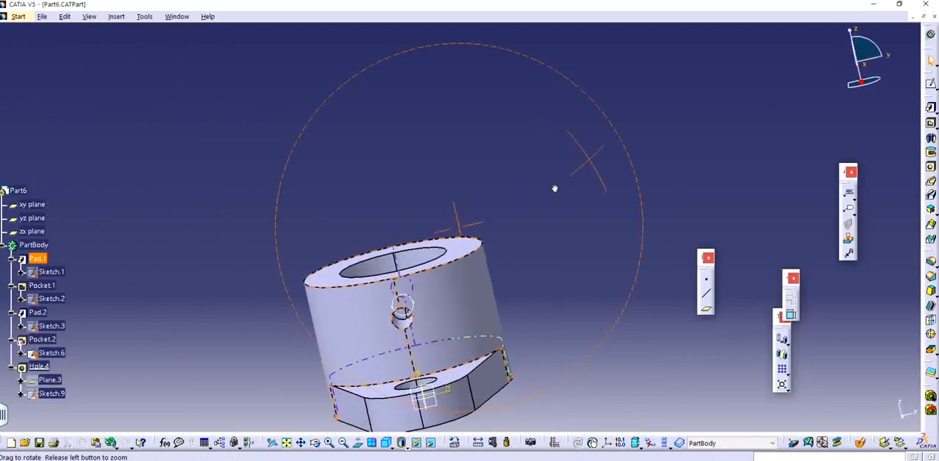
{"action": "left_click_drag", "start_coordinate": [554, 188], "coordinate": [541, 131]}
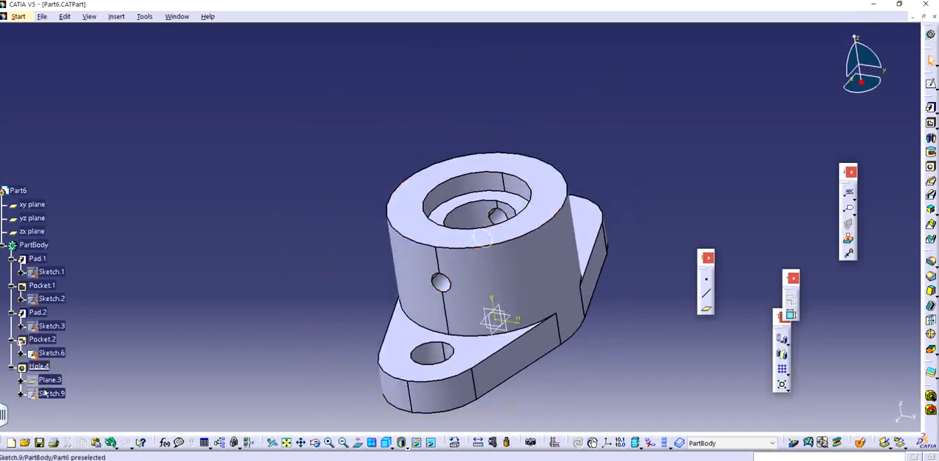
{"action": "double_click", "coordinate": [52, 393]}
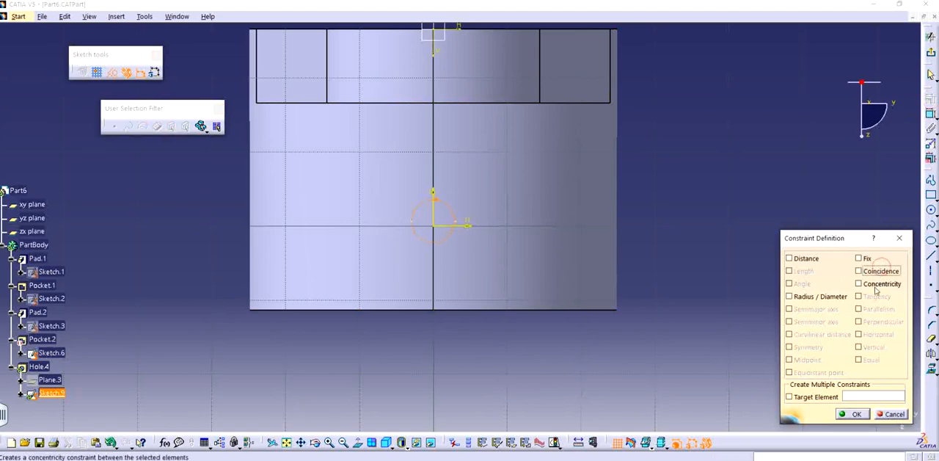
{"action": "left_click", "coordinate": [857, 414]}
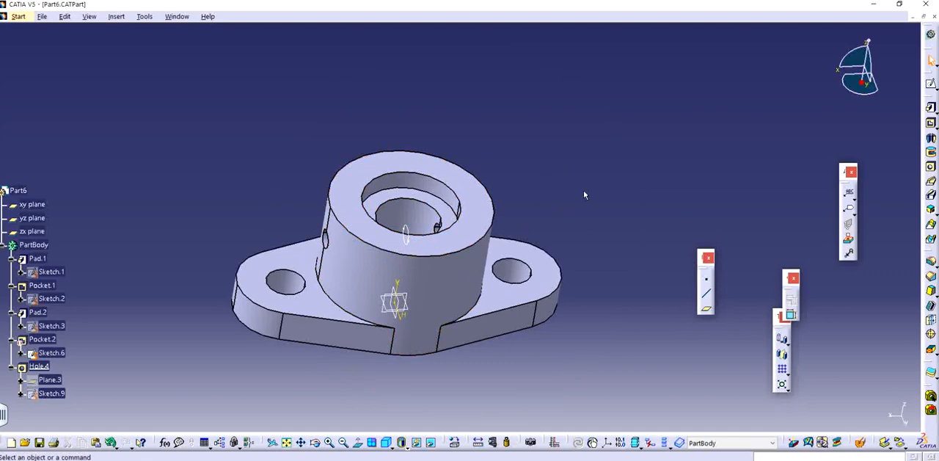
{"action": "left_click_drag", "start_coordinate": [584, 195], "coordinate": [565, 276]}
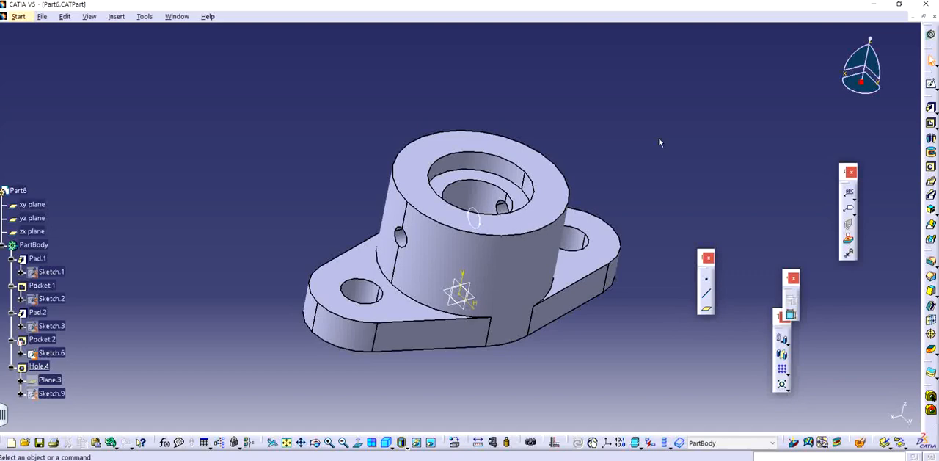
{"action": "left_click", "coordinate": [38, 366]}
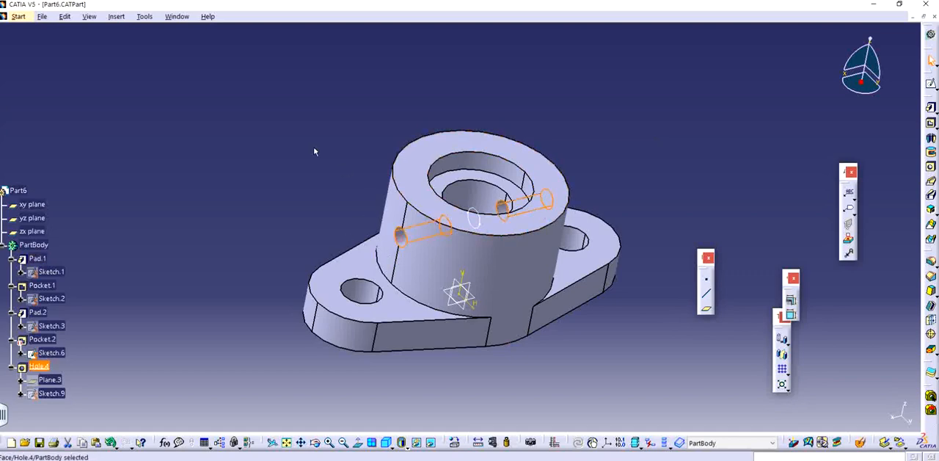